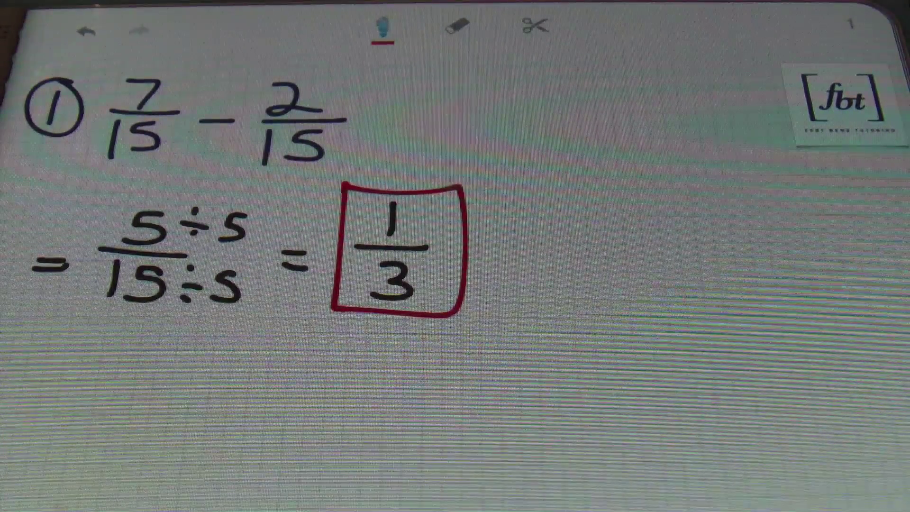
Bring up the Pen Style popover with colour swatches and thickness slider, leaving red ink.
click(384, 26)
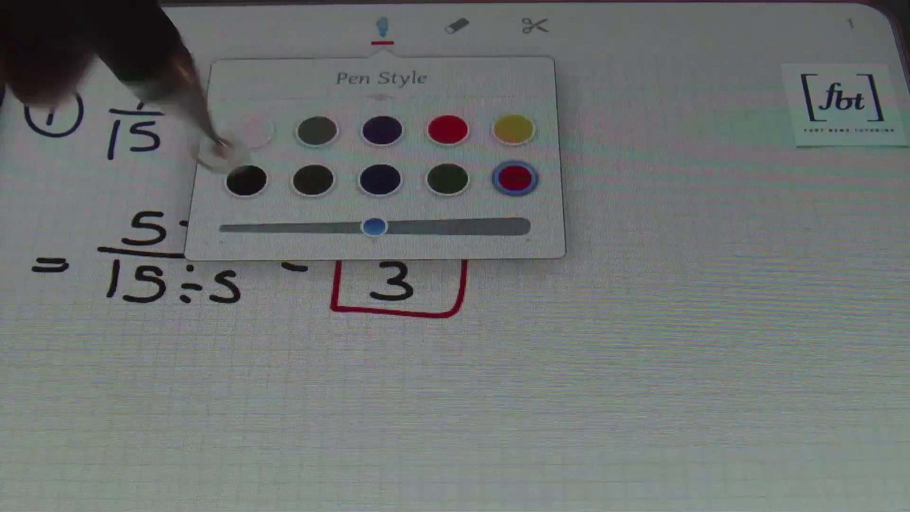